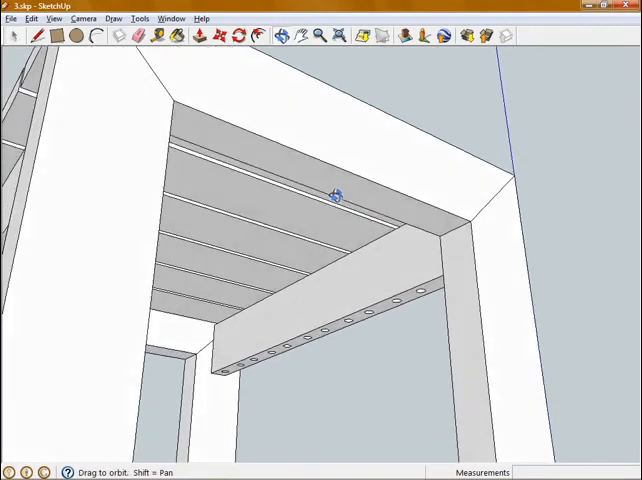
# - Select the curved lined strip under the seat and bring up its context actions
pyautogui.moveTo(336, 196); pyautogui.dragTo(364, 332)
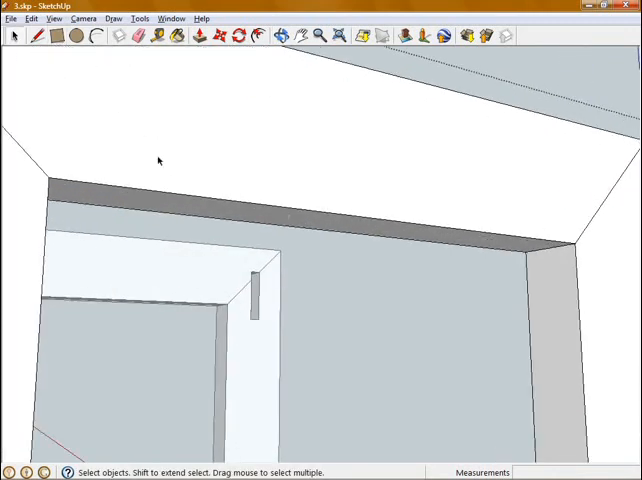
pyautogui.click(184, 216)
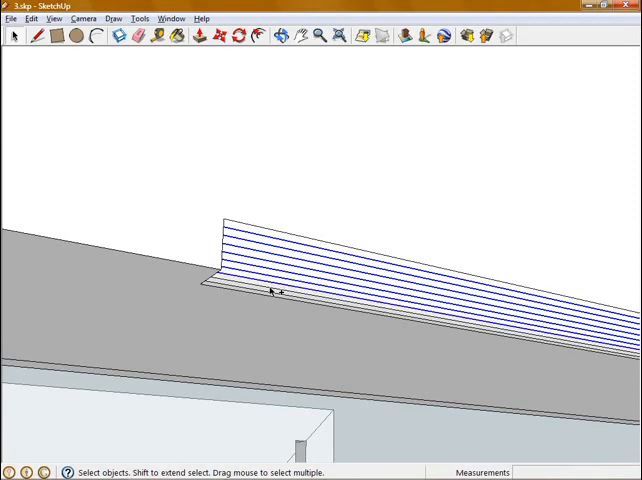
pyautogui.rightClick(272, 290)
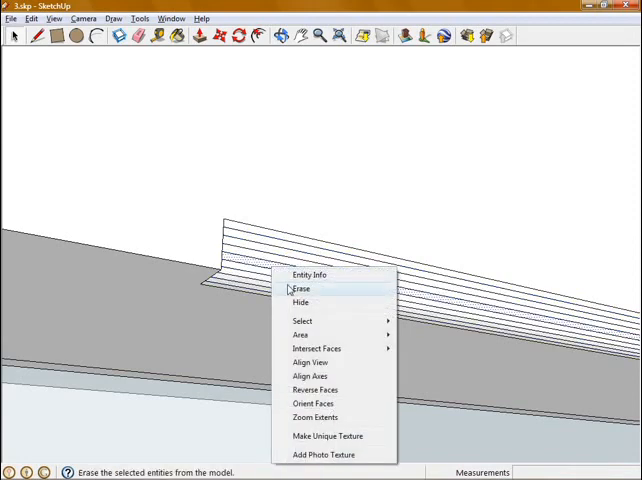
pyautogui.click(300, 288)
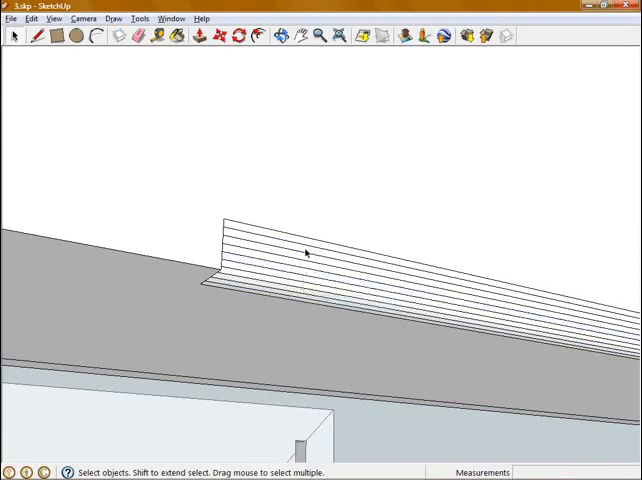
pyautogui.click(304, 268)
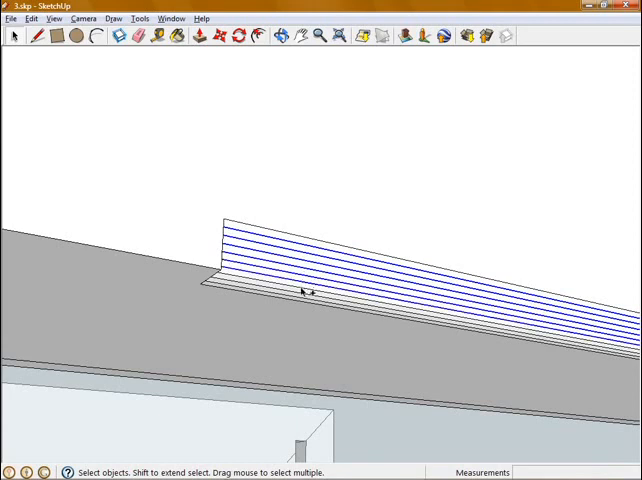
pyautogui.moveTo(300, 266)
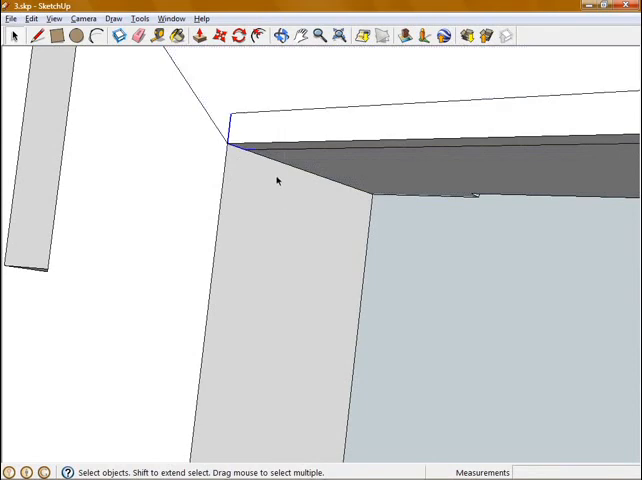
# - Hide the curved lined strip so the complete slatted-seat stool shows
pyautogui.click(290, 300)
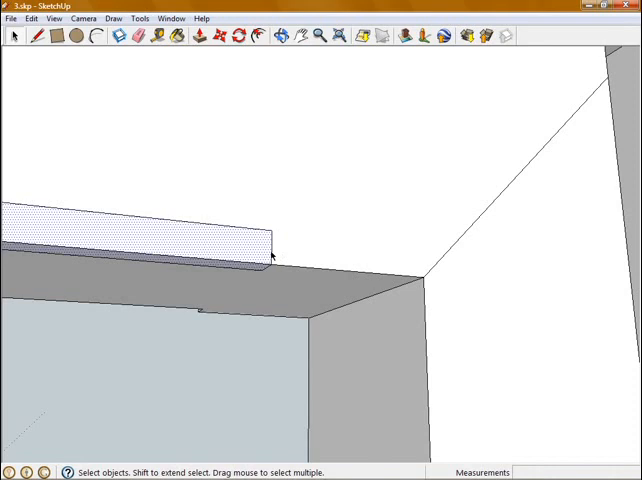
pyautogui.click(140, 236)
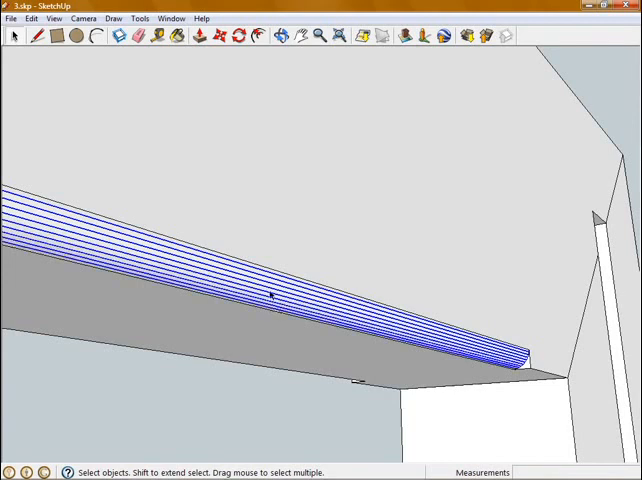
pyautogui.rightClick(270, 296)
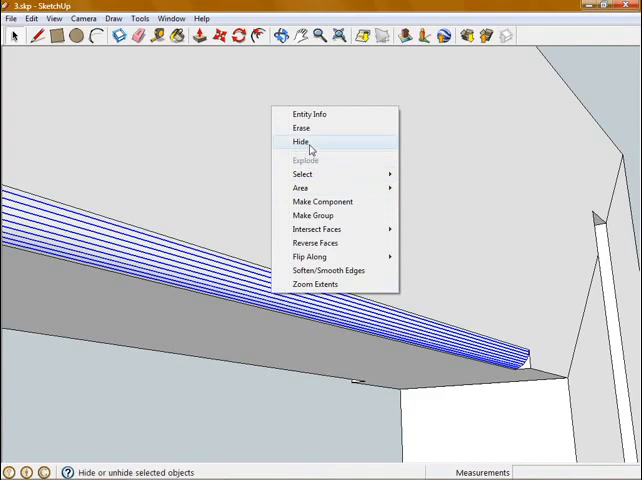
pyautogui.click(300, 140)
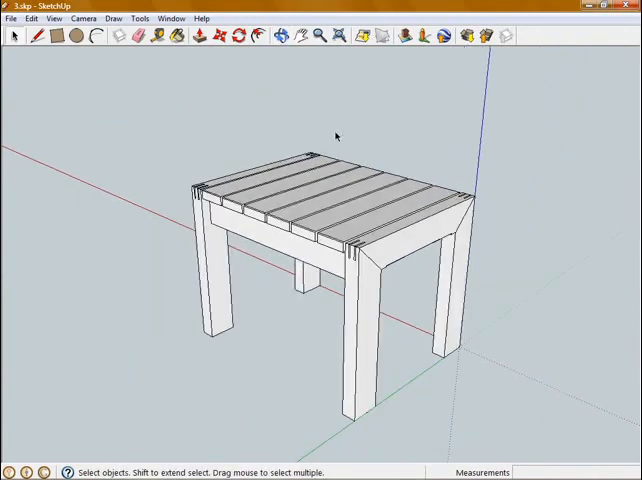
pyautogui.moveTo(260, 84)
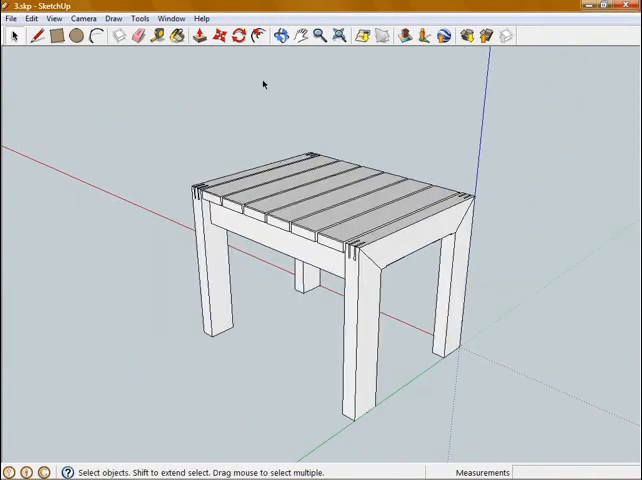
# - Bring up the Materials panel and switch to the Colors-Named collection
pyautogui.click(180, 16)
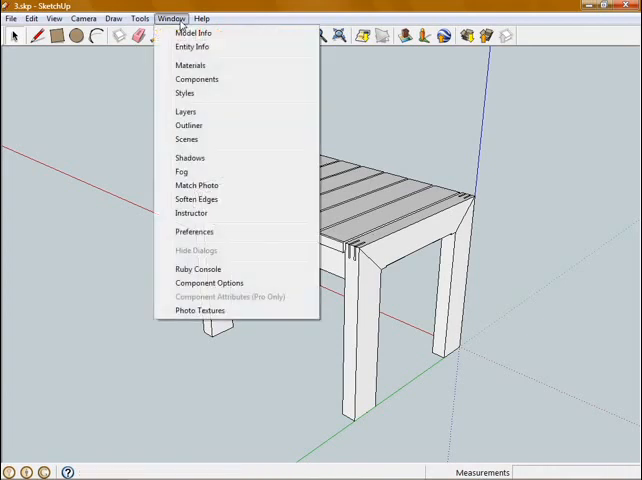
pyautogui.click(186, 64)
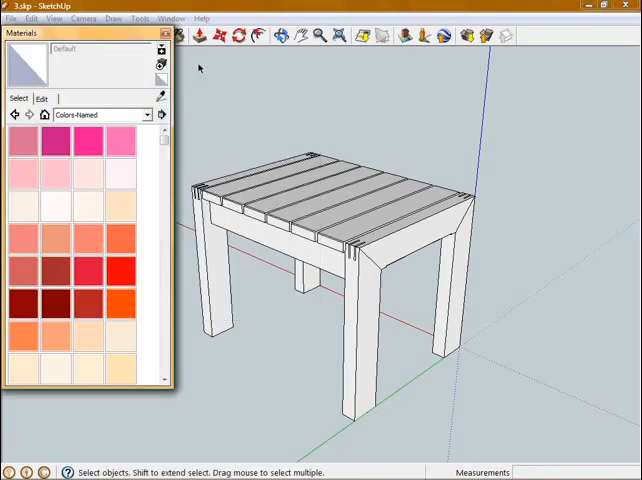
pyautogui.click(146, 114)
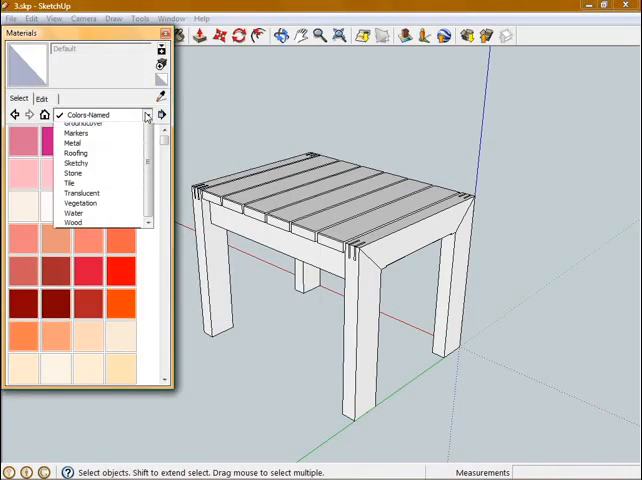
pyautogui.click(144, 116)
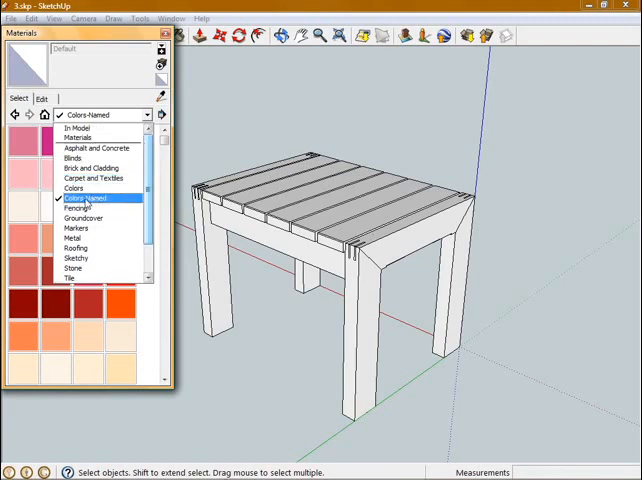
pyautogui.click(90, 168)
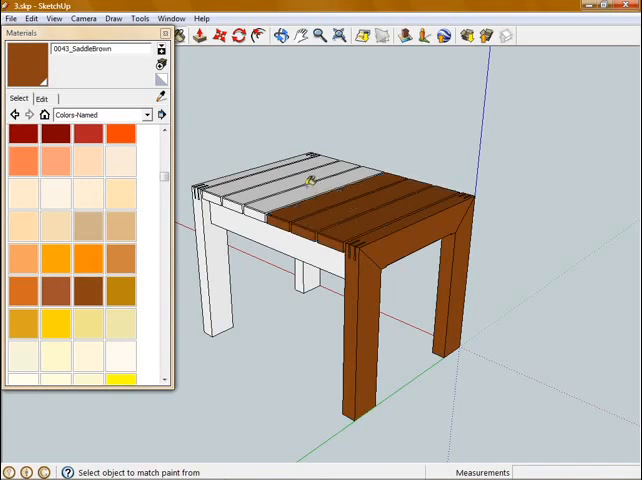
# - Paint the stool's frame, aprons and legs with brown swatches
pyautogui.click(236, 286)
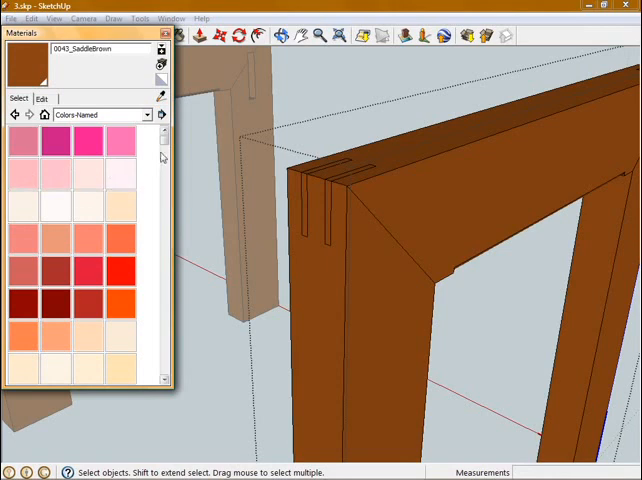
pyautogui.scroll(-3)
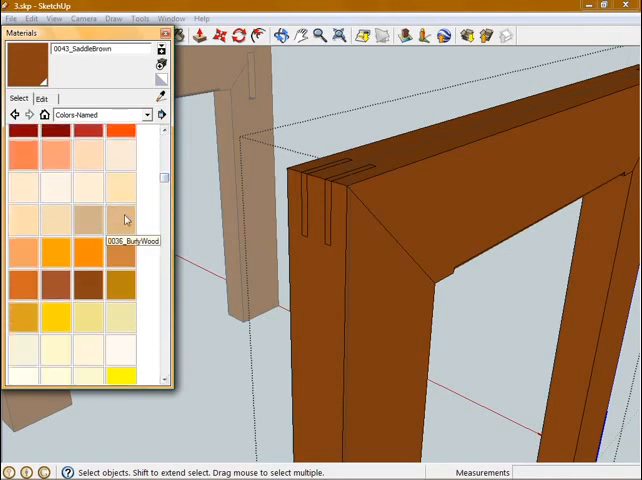
pyautogui.click(124, 220)
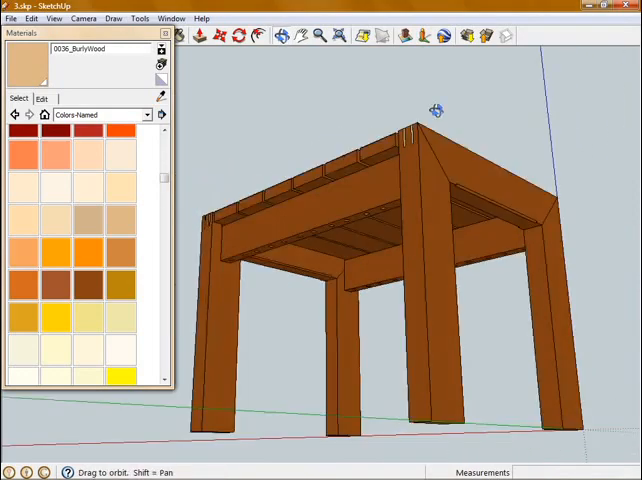
# - Browse the Wood material category, then close the Materials window
pyautogui.click(148, 114)
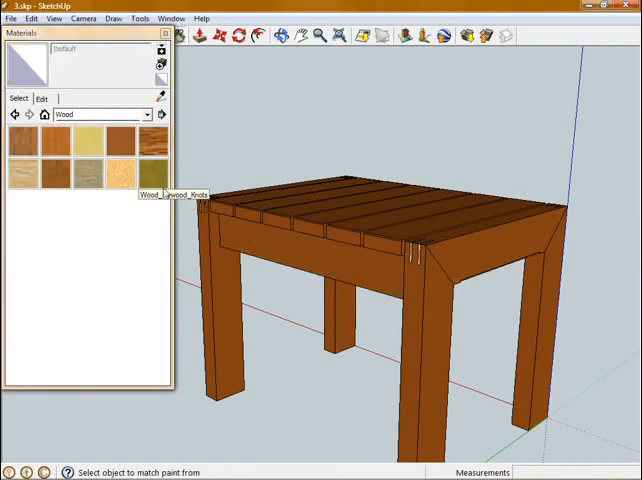
pyautogui.click(160, 114)
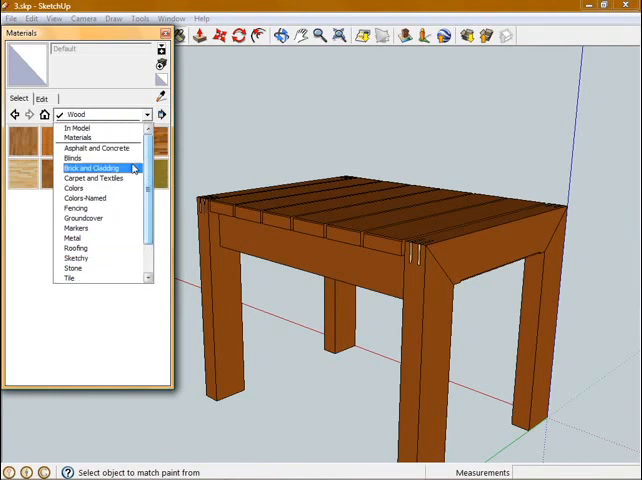
pyautogui.click(90, 168)
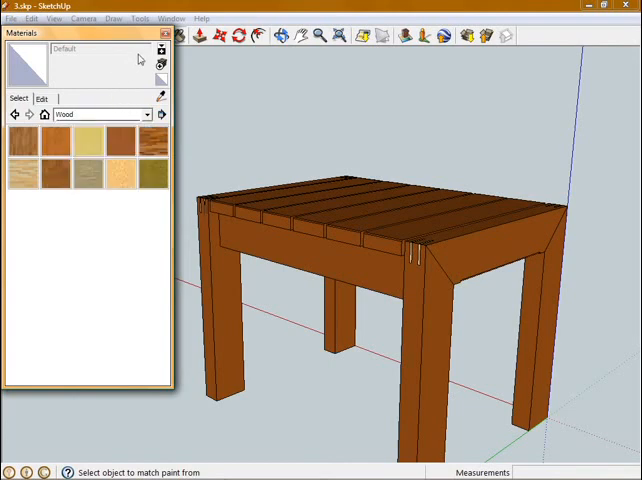
pyautogui.click(162, 36)
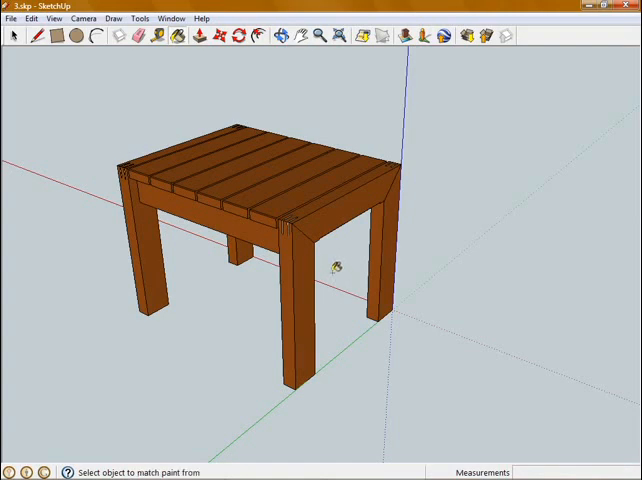
# - Show the Scenes panel and add Scene 1 from the current stool view
pyautogui.click(178, 18)
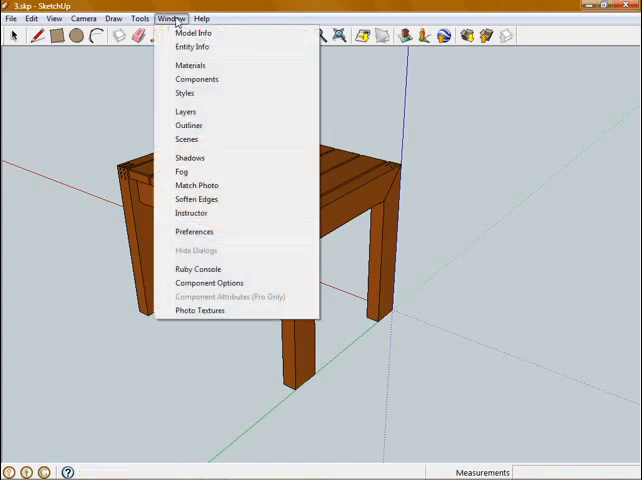
pyautogui.click(186, 140)
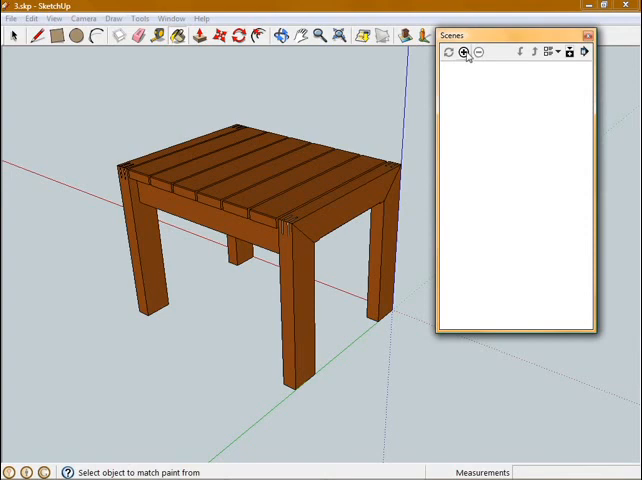
pyautogui.click(464, 52)
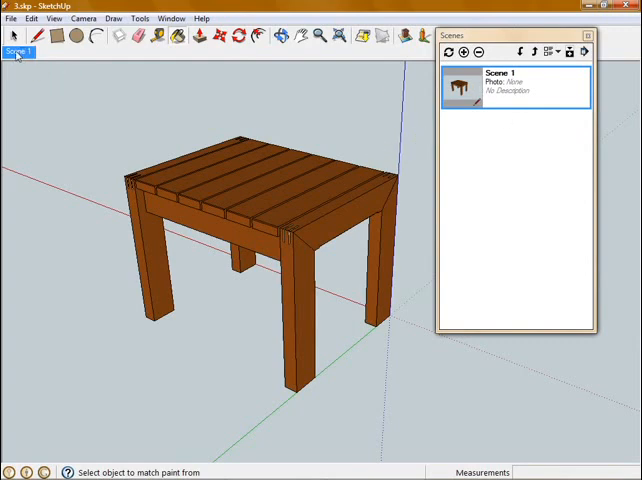
pyautogui.moveTo(548, 84)
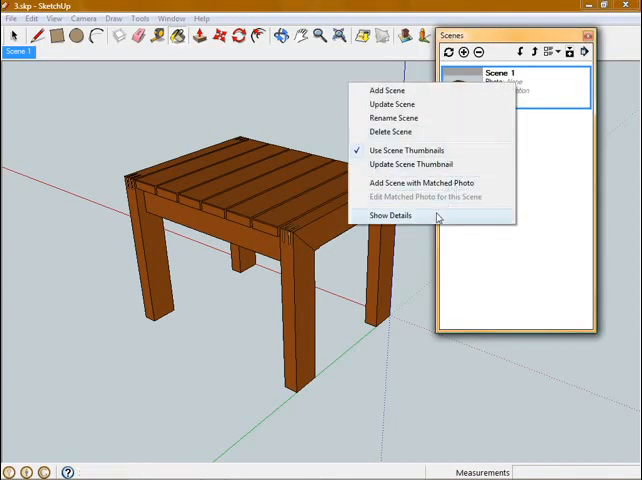
# - Rename the scene 'Isometric view', set the Iso standard camera and update the scene
pyautogui.click(390, 216)
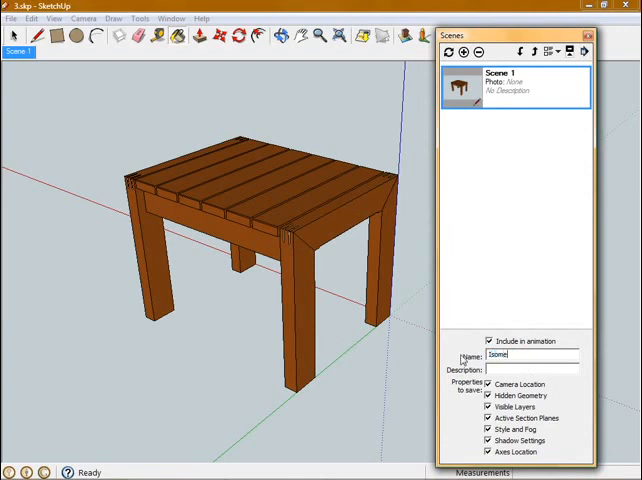
pyautogui.write('Isometric view')
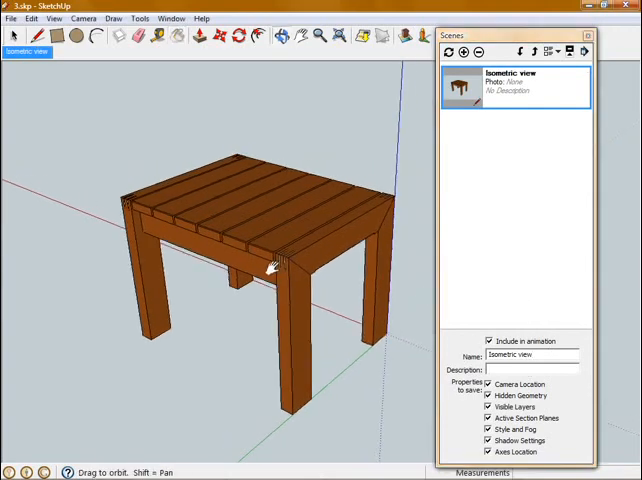
pyautogui.click(84, 16)
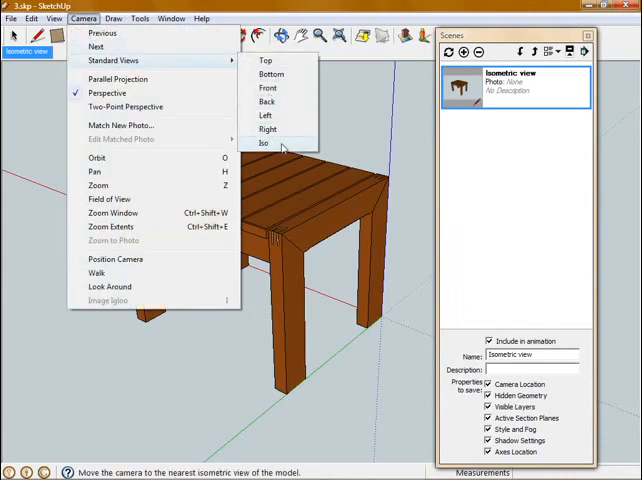
pyautogui.click(264, 144)
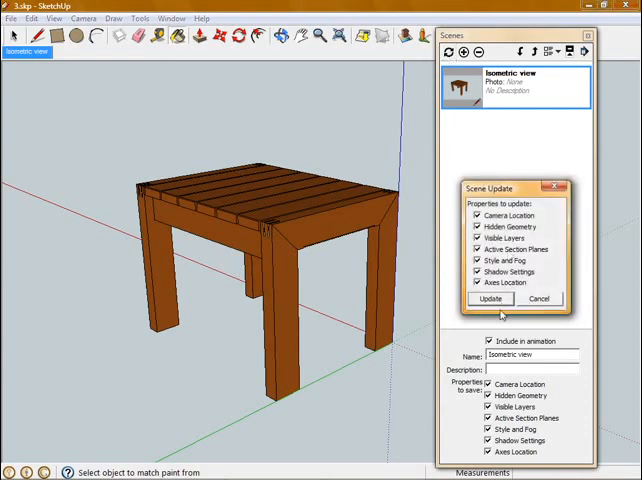
pyautogui.click(492, 298)
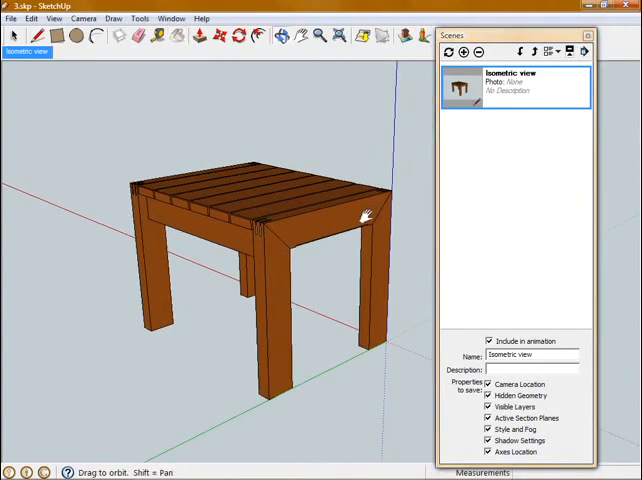
# - Add a 'Front View' scene using the Front standard view in parallel projection and update it
pyautogui.click(460, 52)
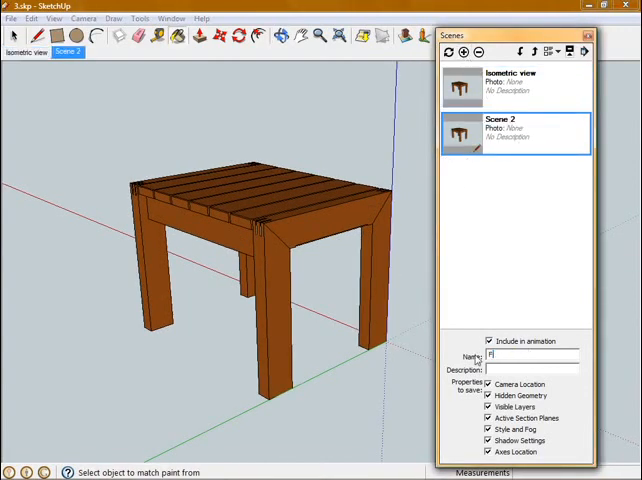
pyautogui.write('Front View')
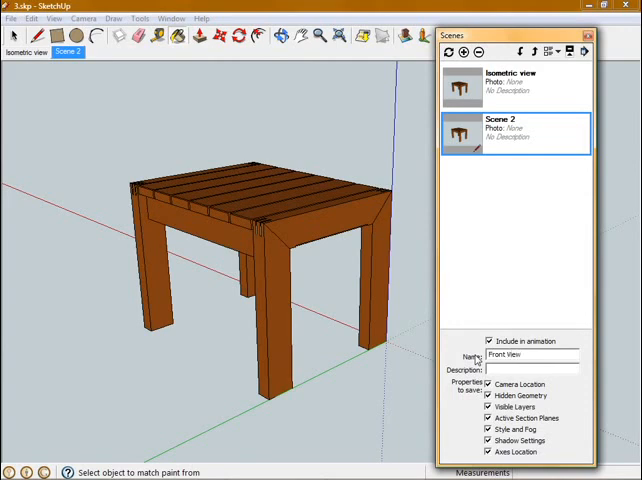
pyautogui.click(88, 24)
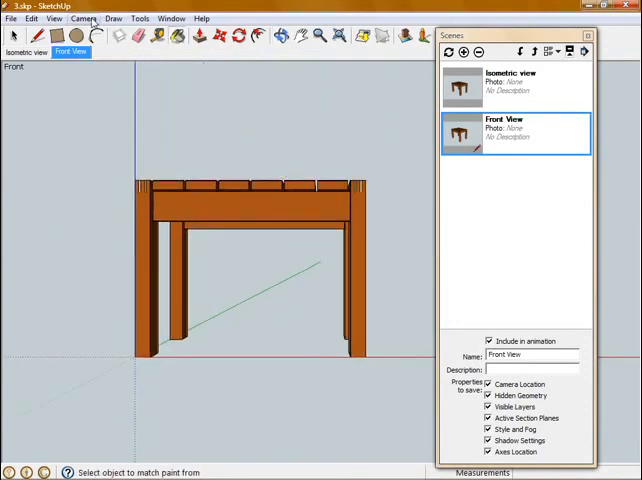
pyautogui.click(92, 18)
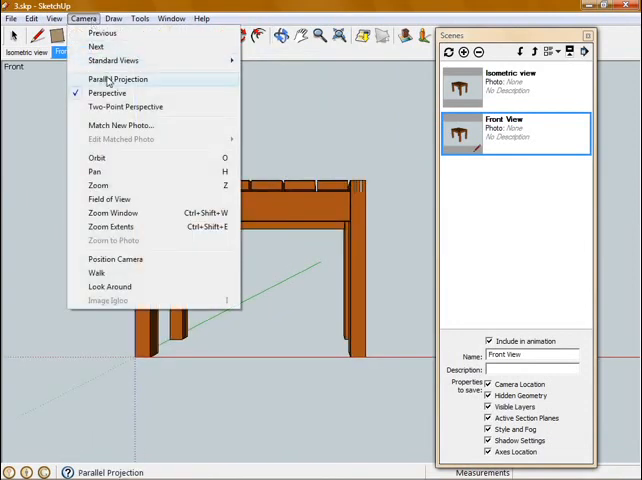
pyautogui.click(112, 80)
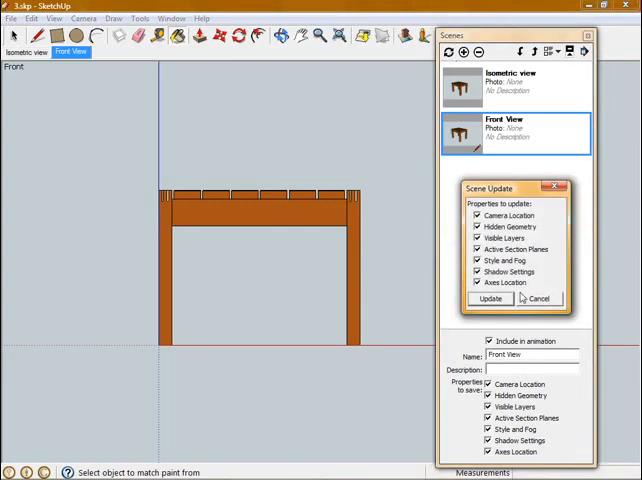
pyautogui.click(488, 298)
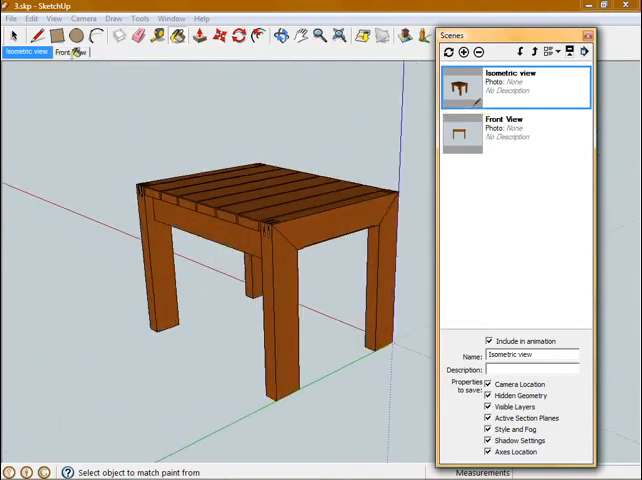
# - Check the Isometric view scene, then return to the Front View scene
pyautogui.click(516, 132)
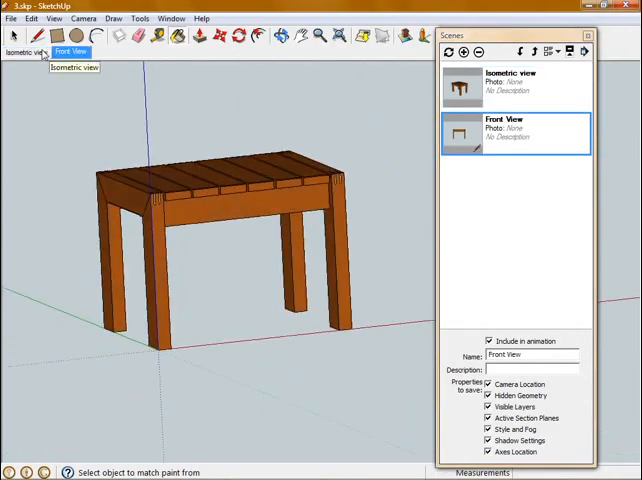
pyautogui.click(74, 52)
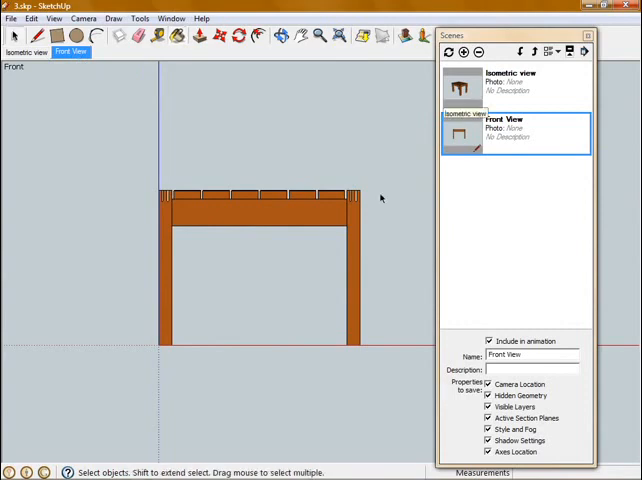
pyautogui.moveTo(368, 190)
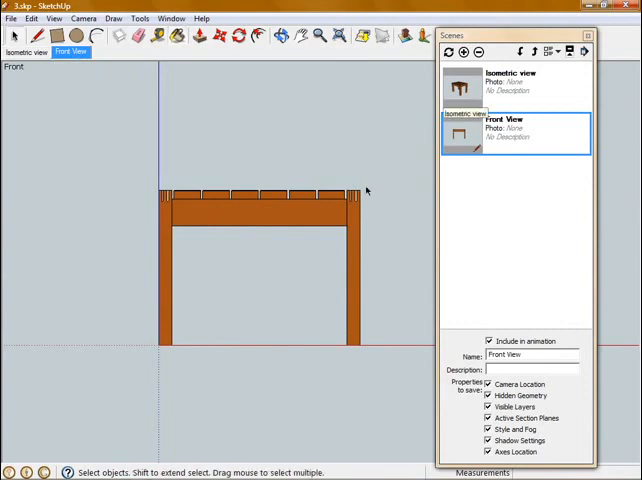
pyautogui.moveTo(226, 104)
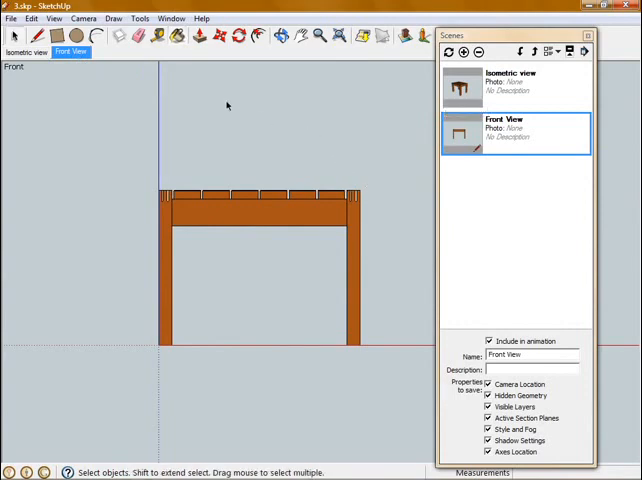
# - Dimension the stool's 350.0mm height in the front view and go to the dimension settings
pyautogui.click(148, 12)
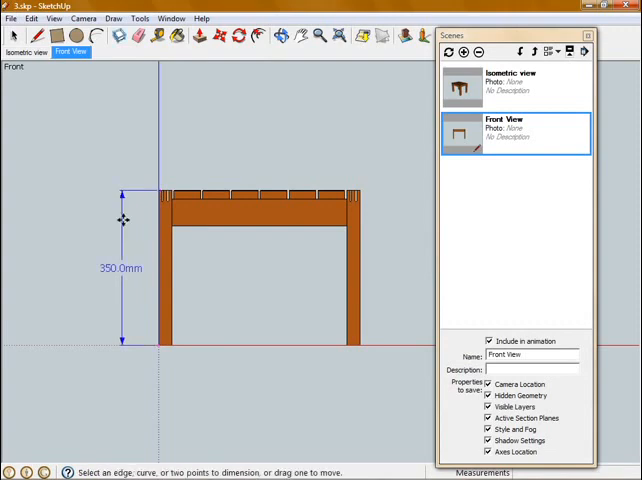
pyautogui.moveTo(136, 272)
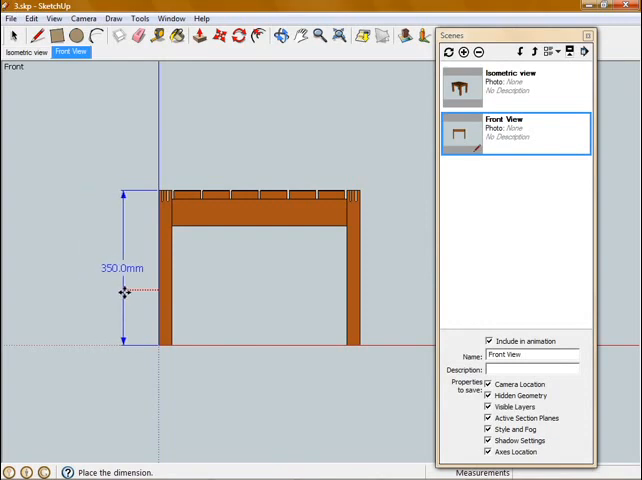
pyautogui.click(158, 344)
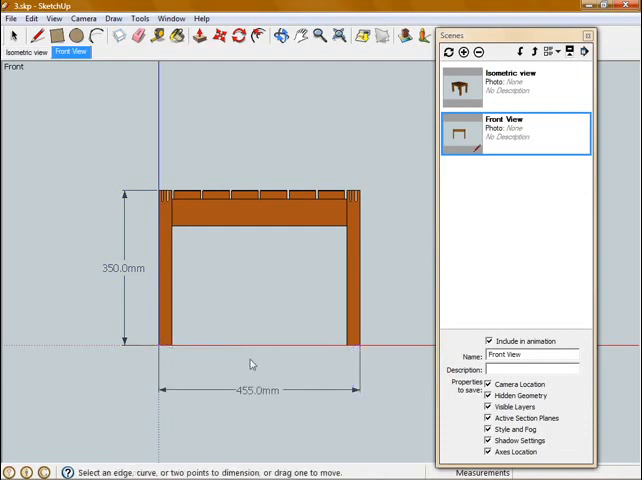
pyautogui.moveTo(140, 200)
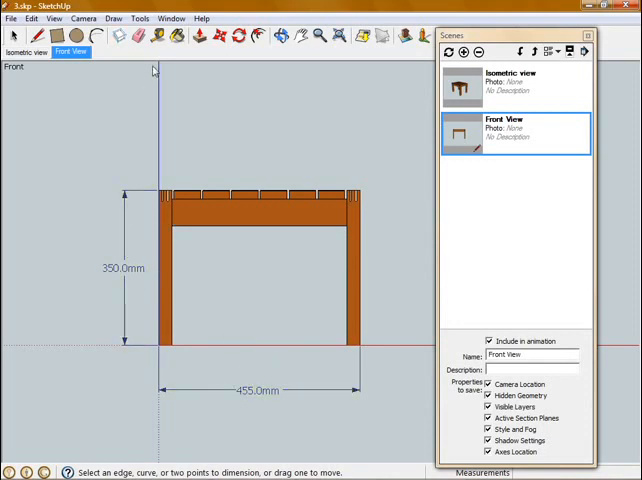
pyautogui.click(176, 18)
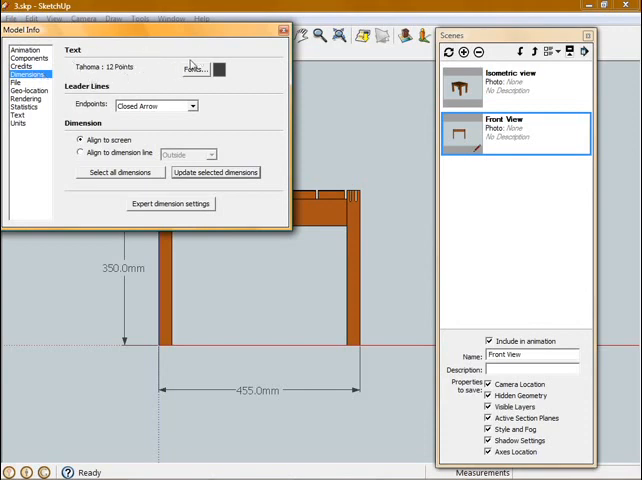
# - Set model dimensions to slash endpoints with text aligned to the line, placed outside
pyautogui.click(196, 68)
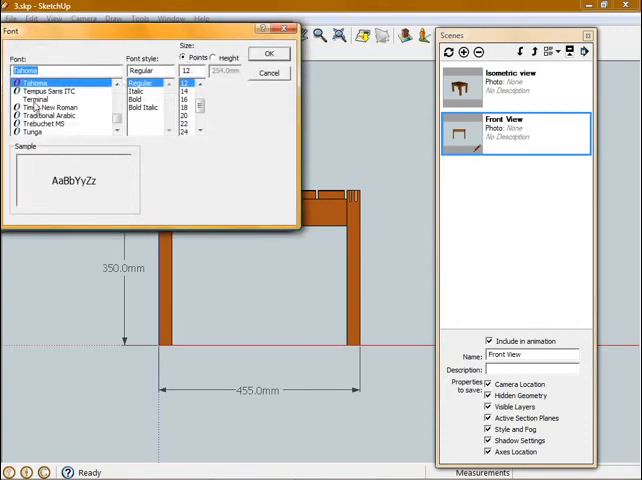
pyautogui.click(268, 52)
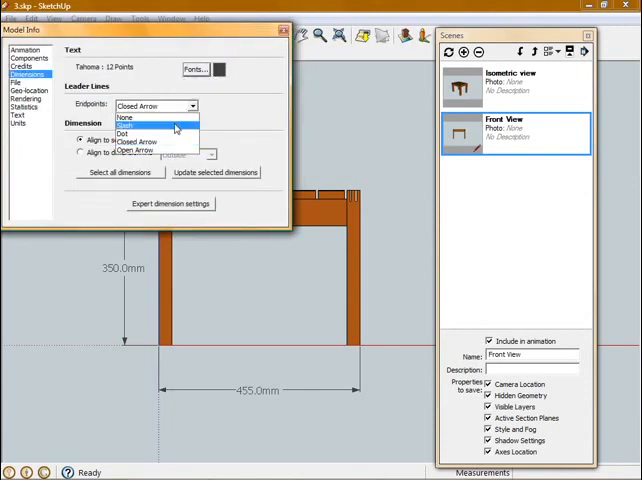
pyautogui.click(140, 126)
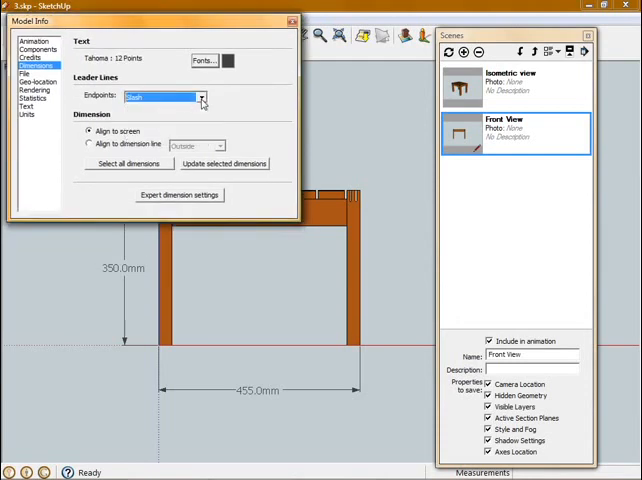
pyautogui.click(90, 144)
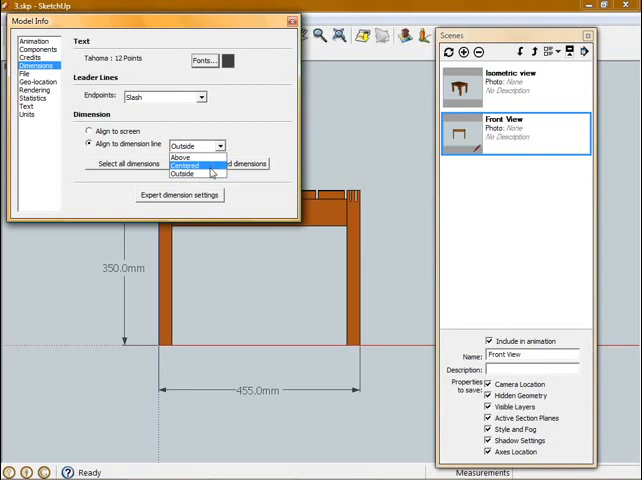
pyautogui.click(184, 172)
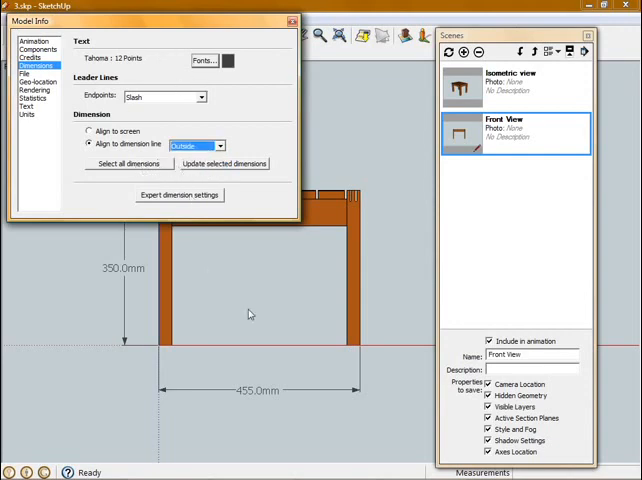
pyautogui.moveTo(176, 184)
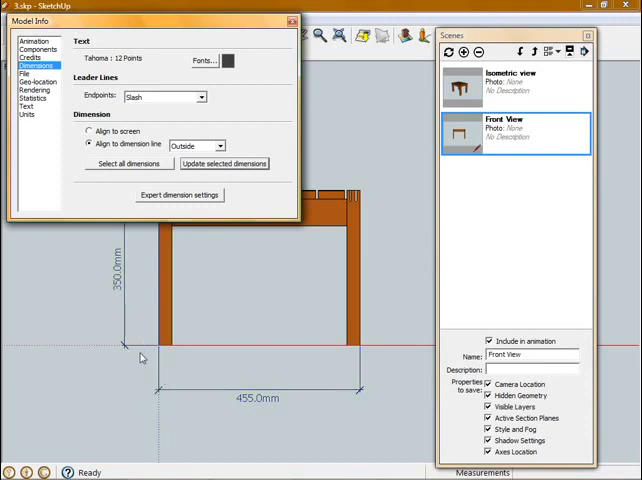
pyautogui.click(292, 28)
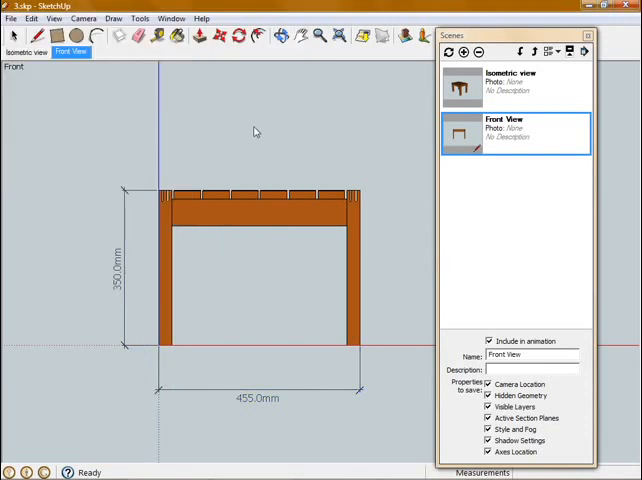
pyautogui.moveTo(204, 140)
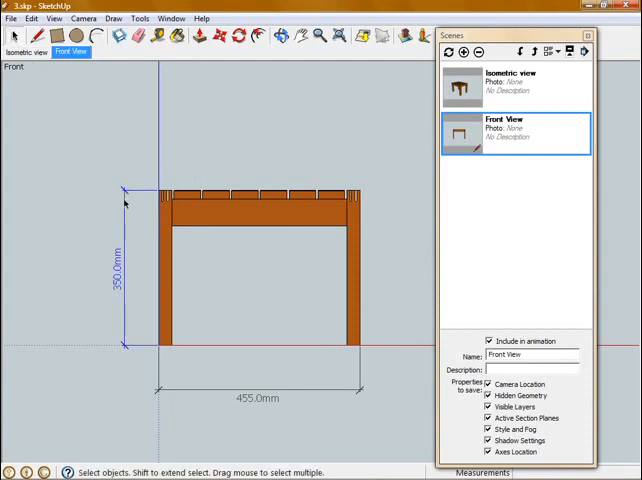
pyautogui.rightClick(124, 204)
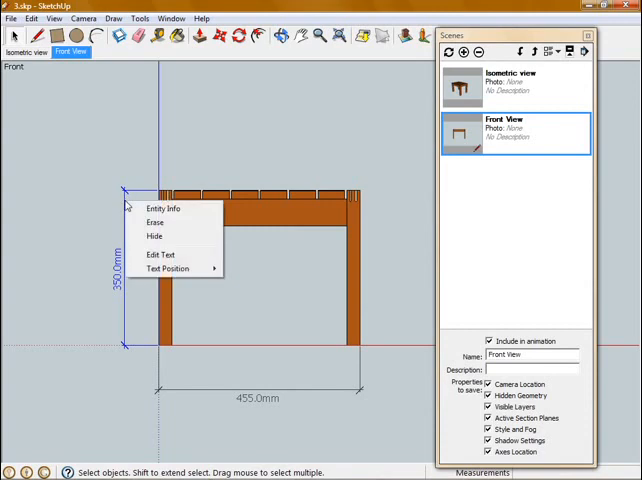
pyautogui.click(162, 208)
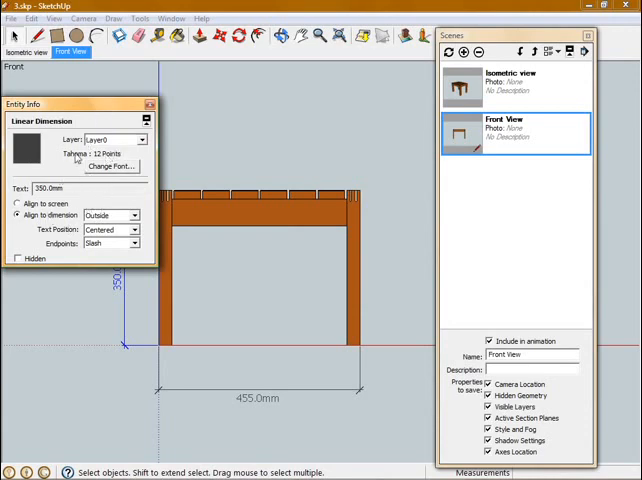
pyautogui.click(148, 104)
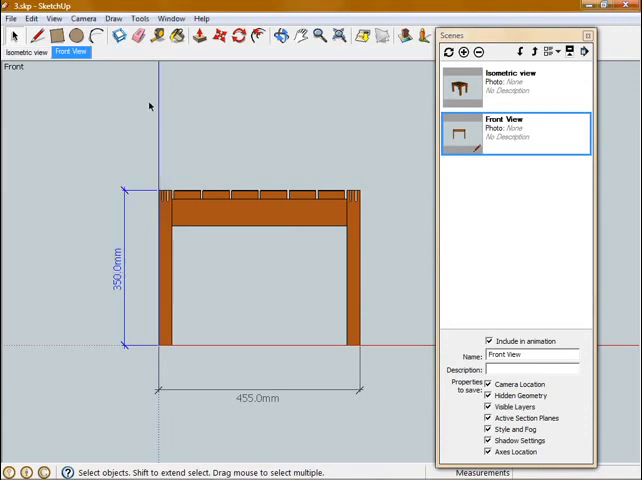
pyautogui.click(142, 18)
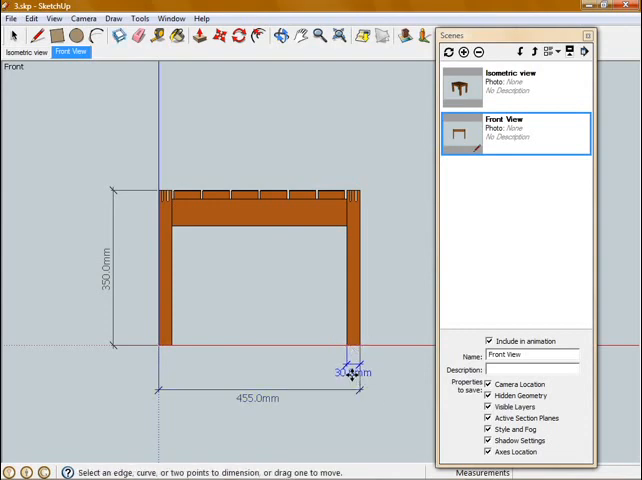
# - Set the left leg's 30mm dimension text position to Outside Start
pyautogui.rightClick(356, 374)
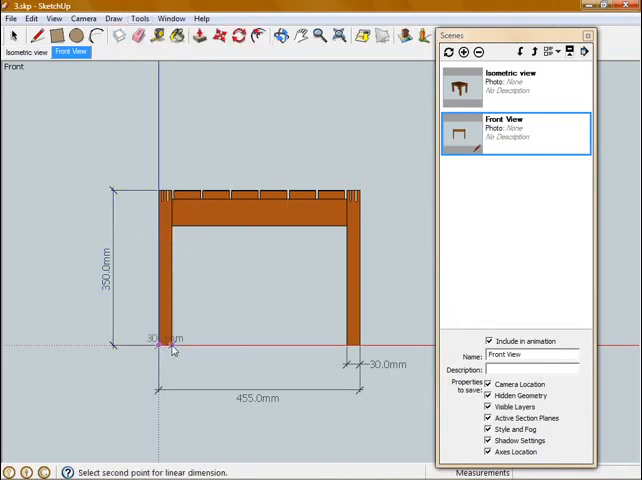
pyautogui.rightClick(172, 348)
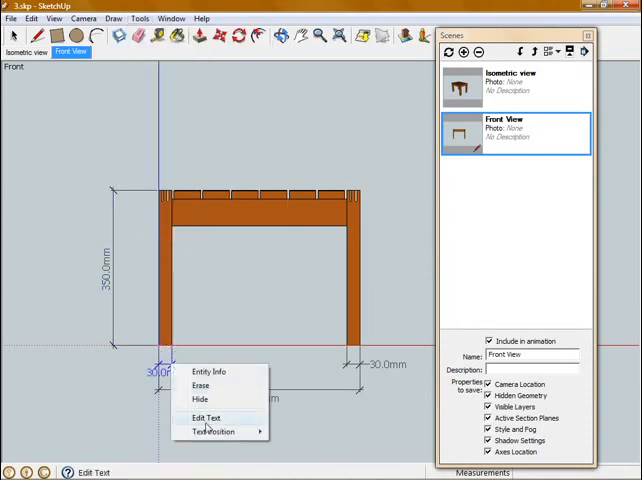
pyautogui.click(216, 432)
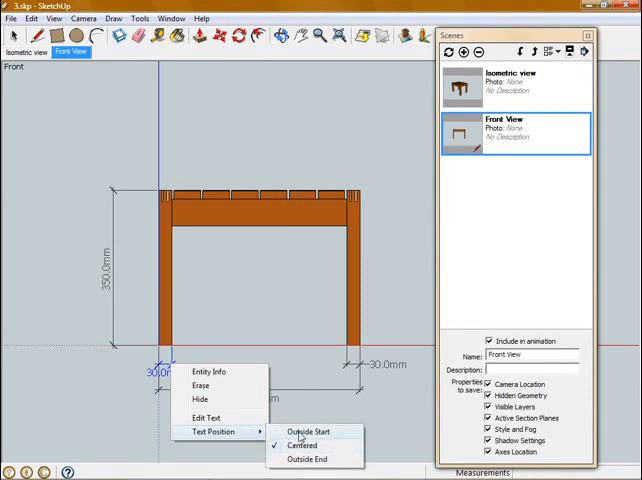
pyautogui.click(312, 432)
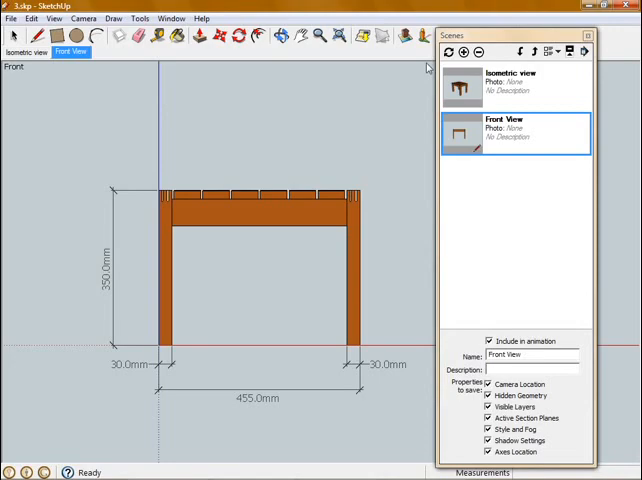
pyautogui.moveTo(308, 198)
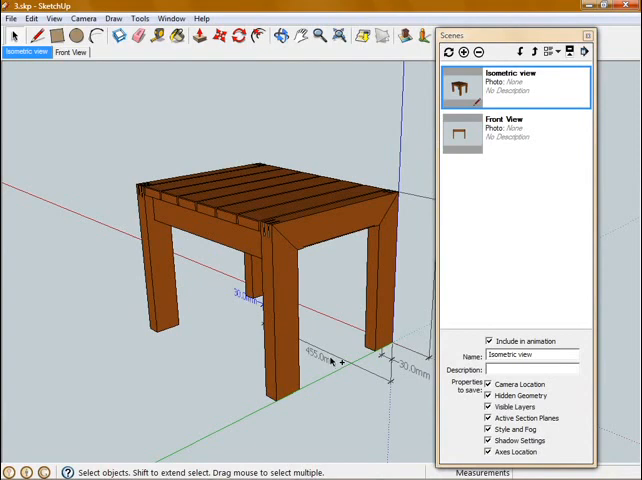
pyautogui.moveTo(328, 348)
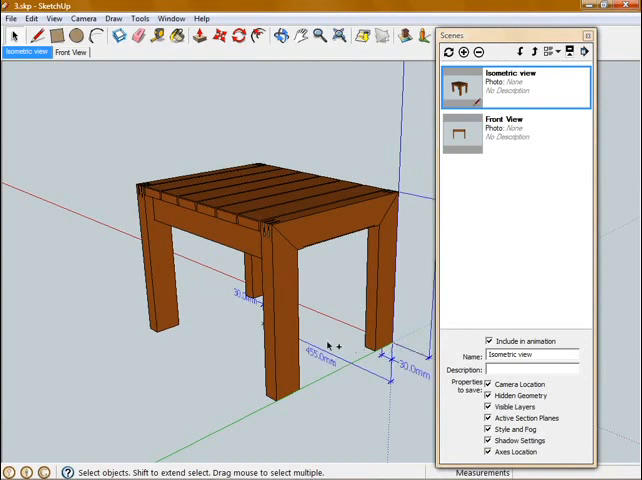
pyautogui.moveTo(396, 364)
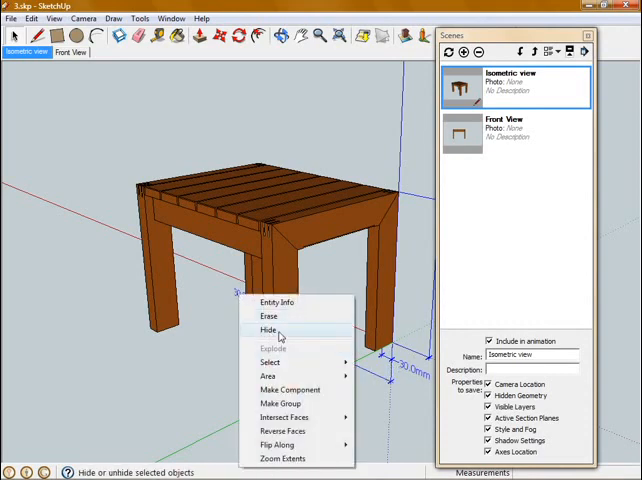
# - Hide the dimensions in the Isometric view scene, update it, and add Scene 3
pyautogui.click(268, 328)
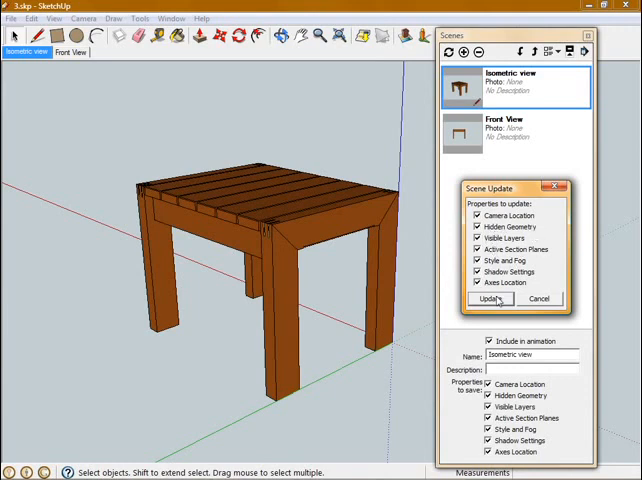
pyautogui.click(492, 298)
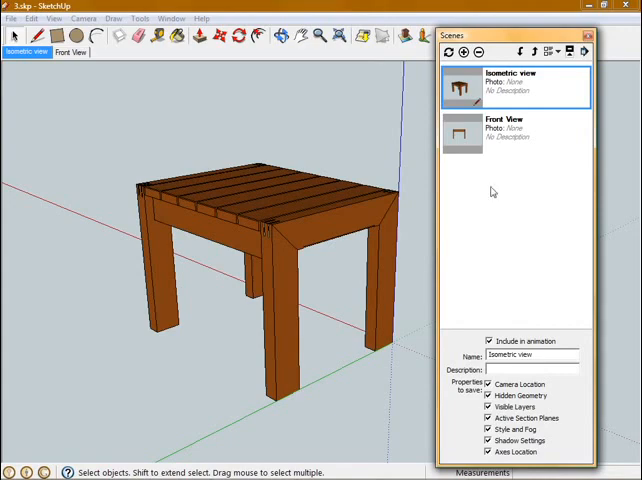
pyautogui.click(516, 132)
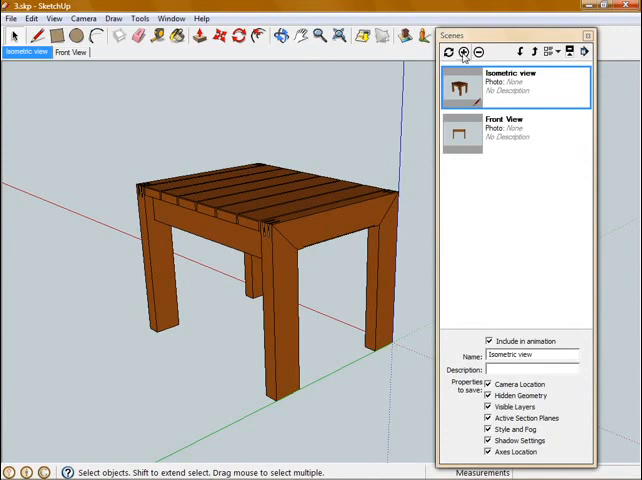
pyautogui.click(468, 50)
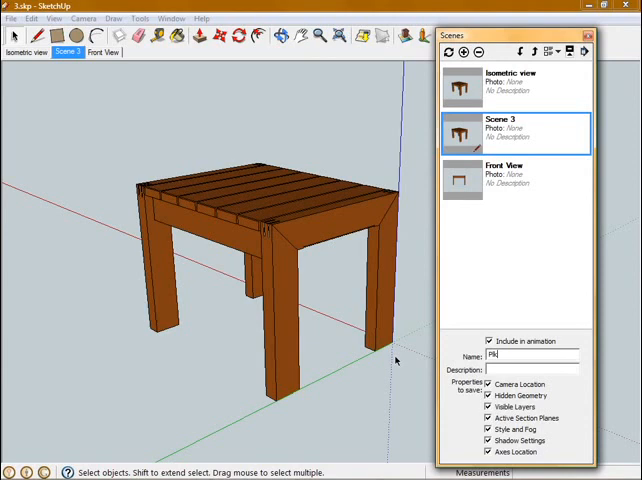
# - Create a Plan View scene using the top standard view in parallel projection
pyautogui.write('Plan View')
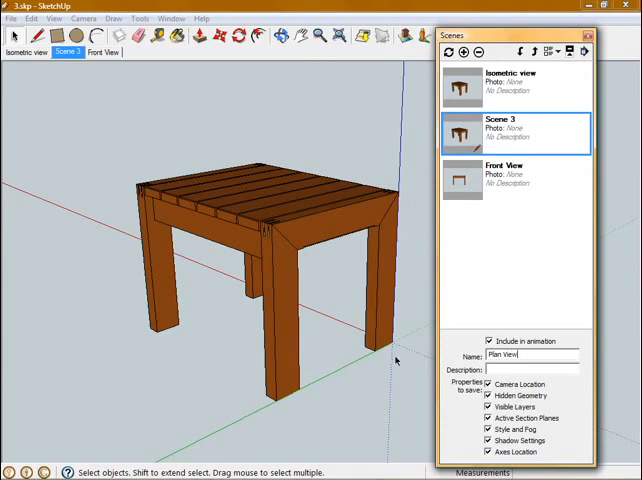
pyautogui.click(88, 18)
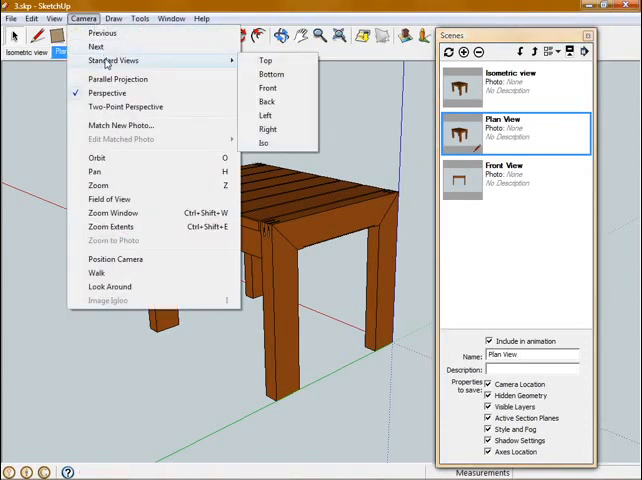
pyautogui.click(264, 60)
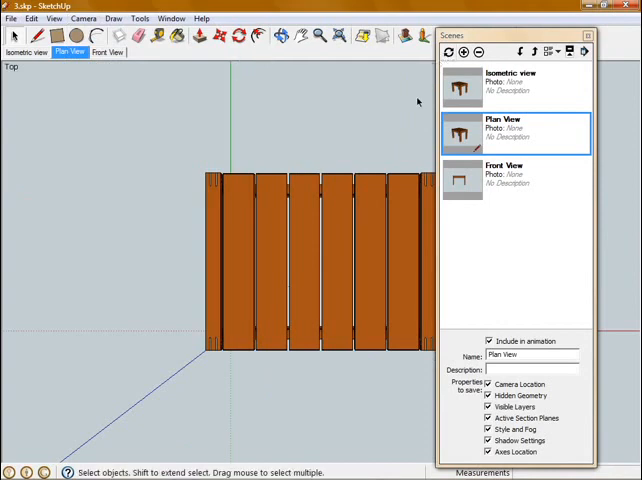
pyautogui.click(92, 18)
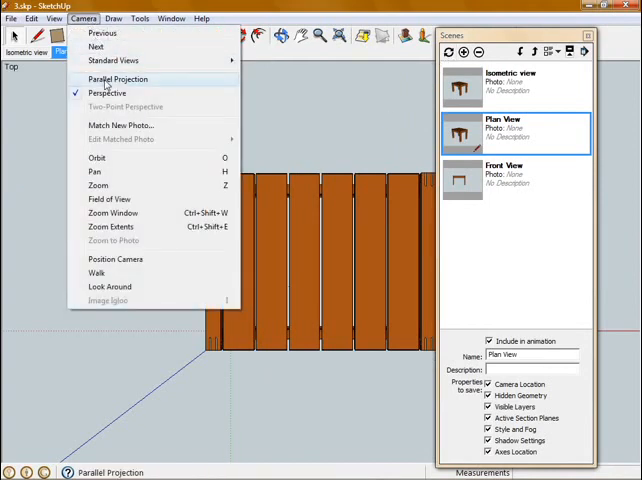
pyautogui.click(110, 80)
pyautogui.write('Lef')
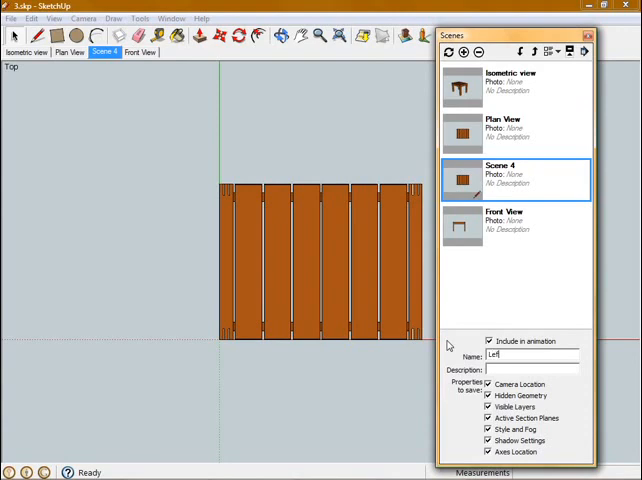
# - Create a Left View scene from the left standard view and update it
pyautogui.write('View')
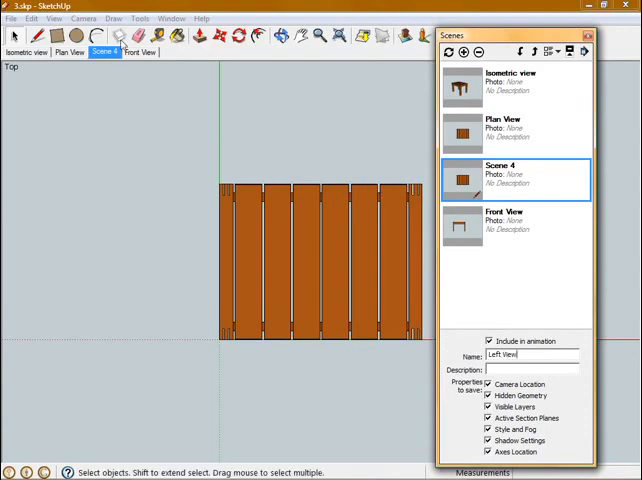
pyautogui.click(64, 18)
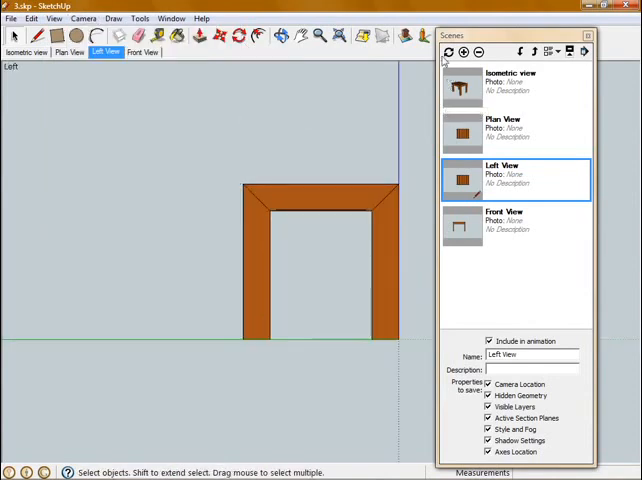
pyautogui.click(444, 48)
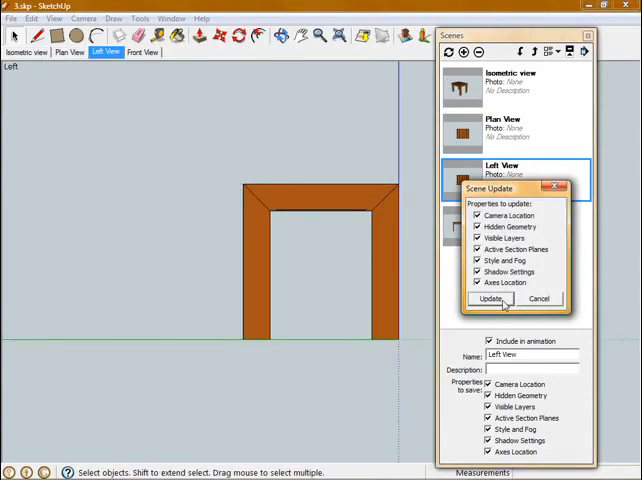
pyautogui.click(490, 298)
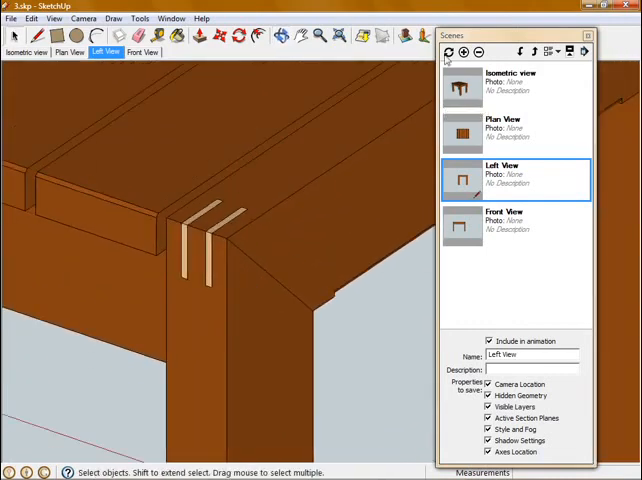
# - Add a corner detail scene, then remove it from the scenes list
pyautogui.click(460, 52)
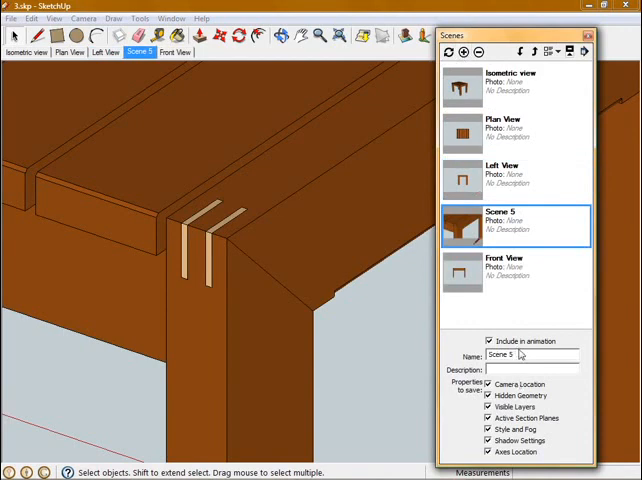
pyautogui.write('corner')
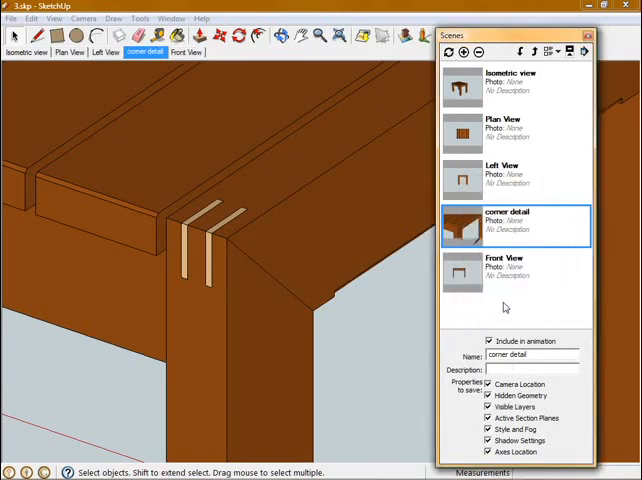
pyautogui.click(190, 52)
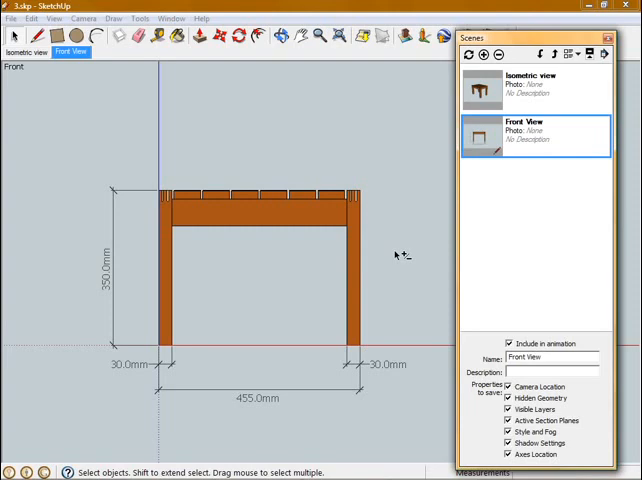
pyautogui.moveTo(392, 176)
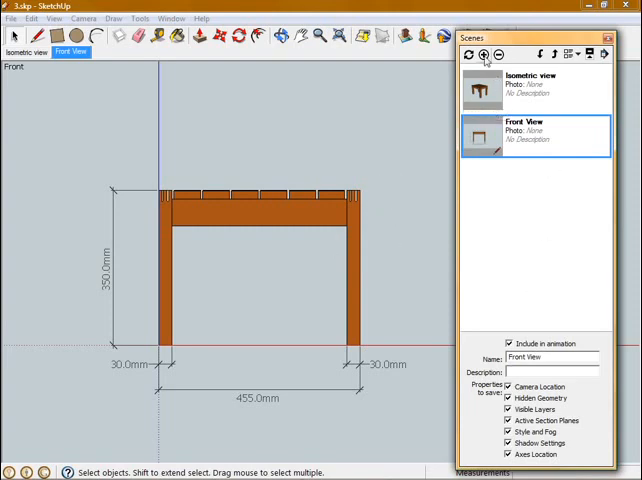
# - Add a plan view scene showing the stool from the top and update it
pyautogui.click(478, 54)
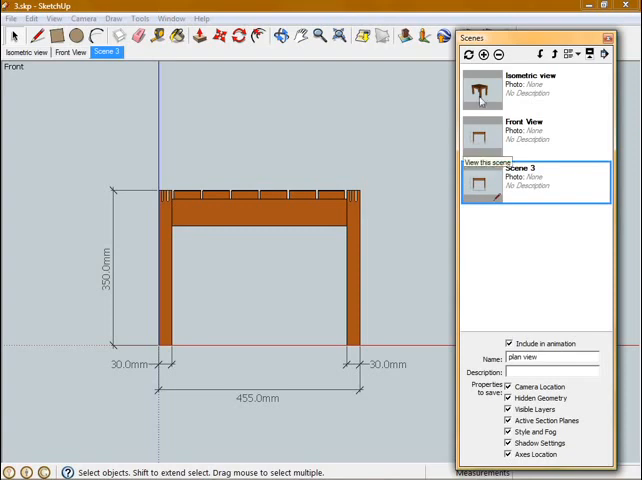
pyautogui.click(94, 16)
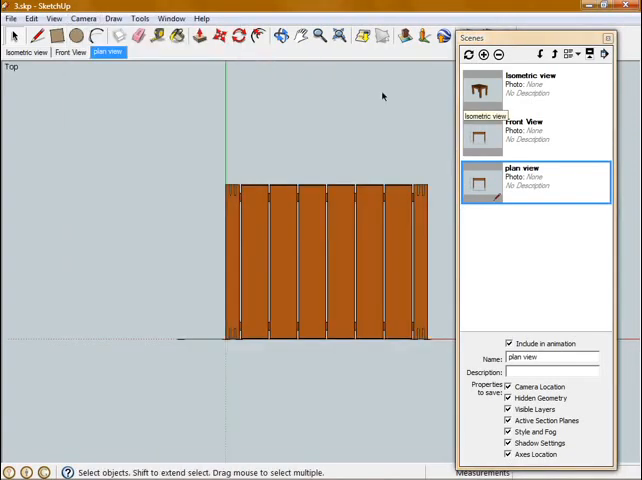
pyautogui.click(468, 52)
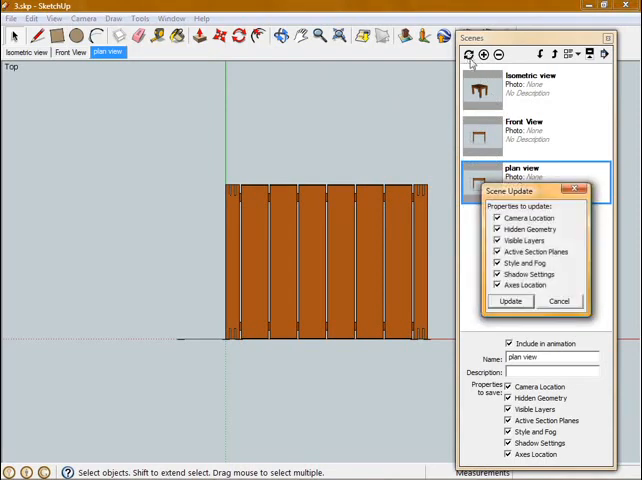
pyautogui.click(510, 300)
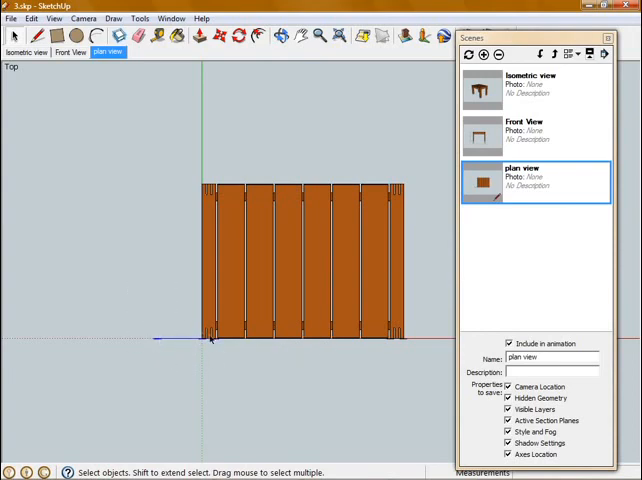
pyautogui.moveTo(410, 256)
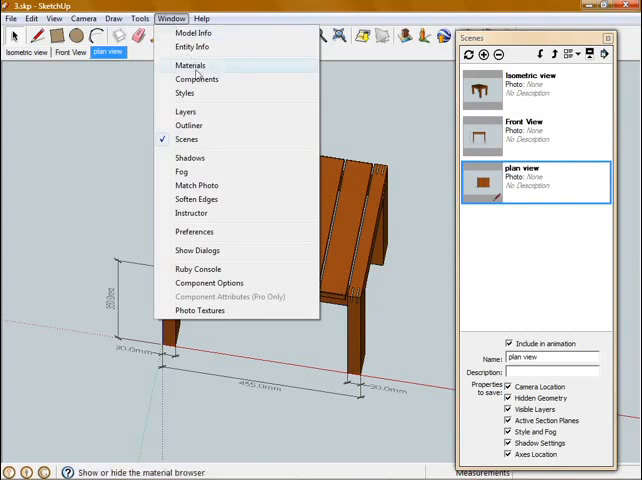
# - Add a new layer named Front View Dims in the Layers panel
pyautogui.click(184, 110)
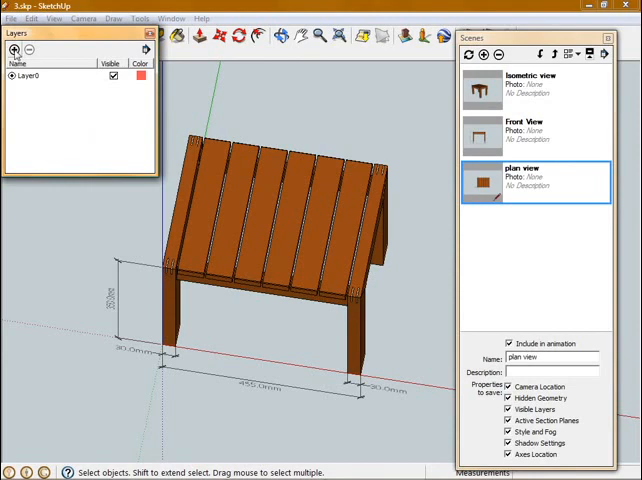
pyautogui.click(12, 52)
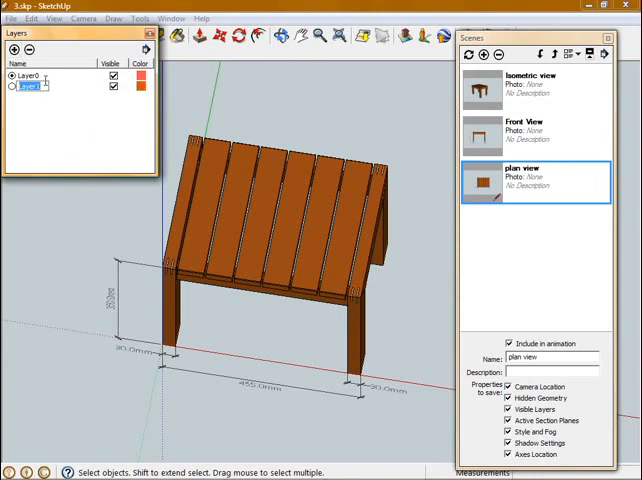
pyautogui.write('Front View Dims')
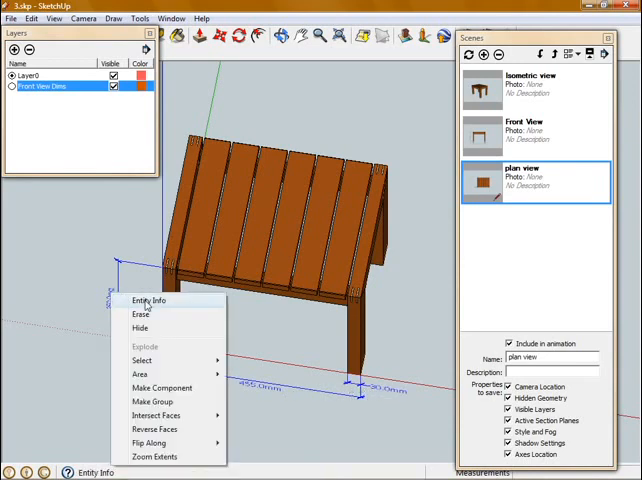
# - Move the selected dimensions to the Front View Dims layer via Entity Info and verify by toggling visibility
pyautogui.click(148, 300)
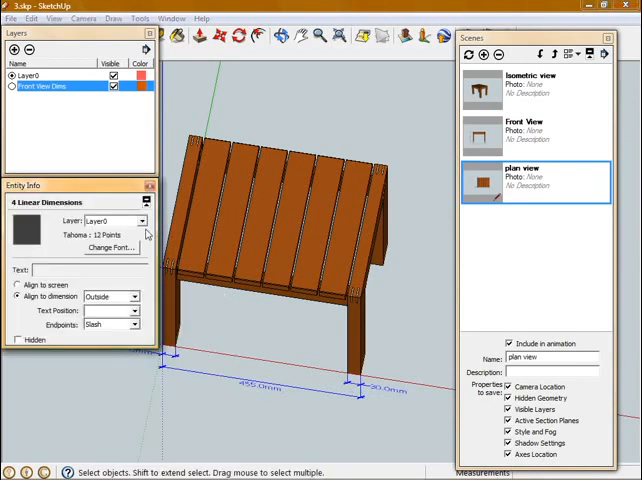
pyautogui.click(144, 220)
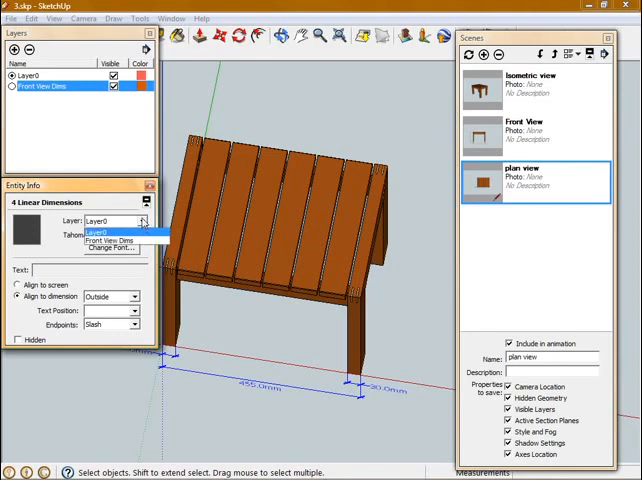
pyautogui.click(108, 240)
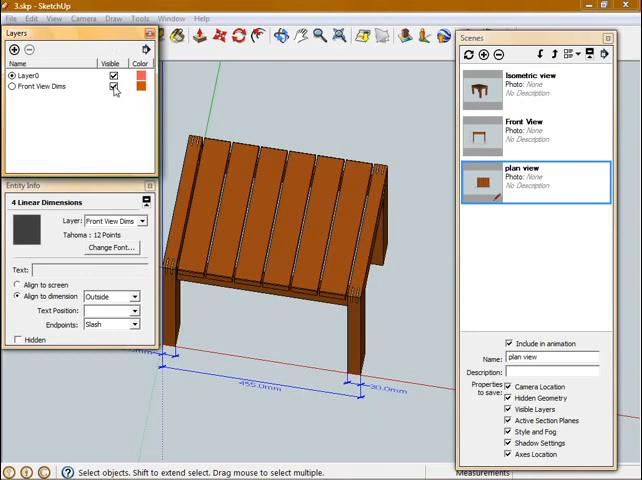
pyautogui.click(108, 88)
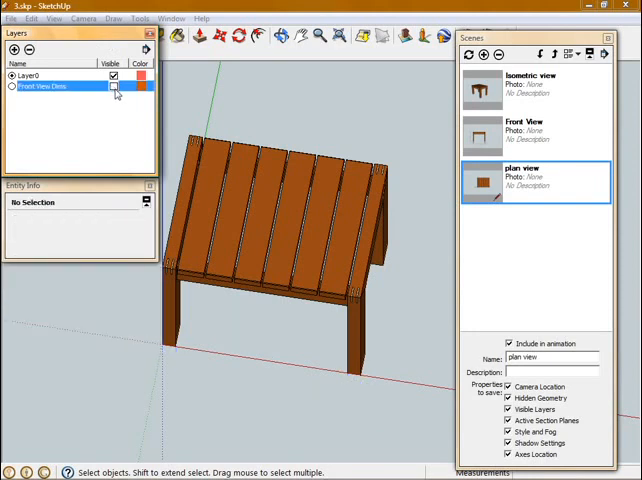
pyautogui.click(110, 84)
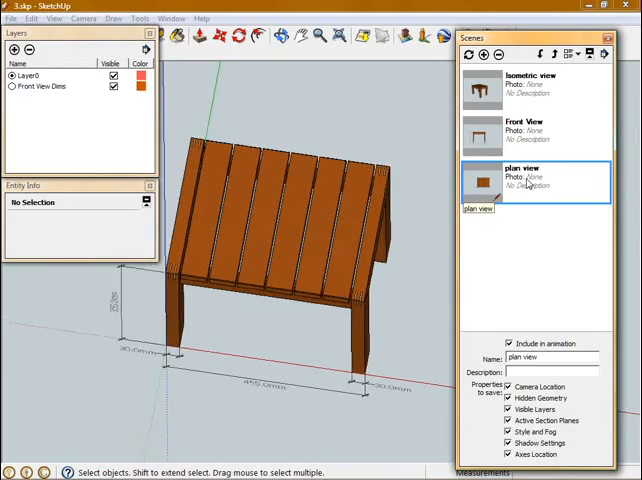
# - Update the plan view scene with Front View Dims hidden, saving only visible layers, then return to the isometric scene
pyautogui.click(484, 184)
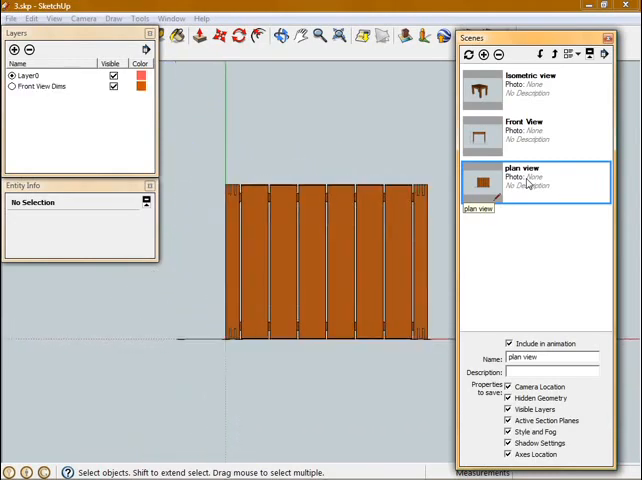
pyautogui.moveTo(480, 90)
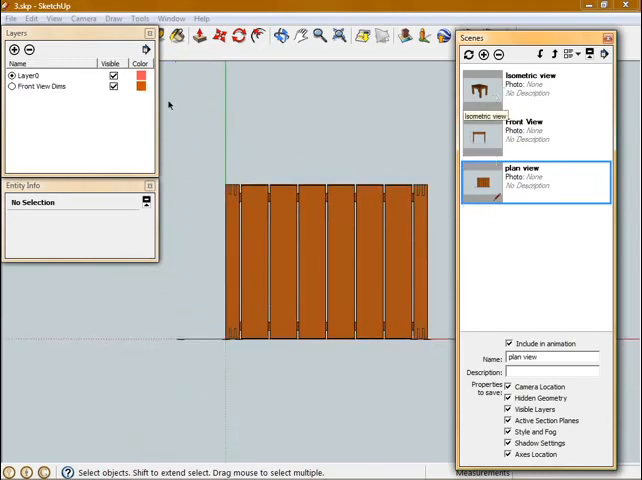
pyautogui.click(112, 88)
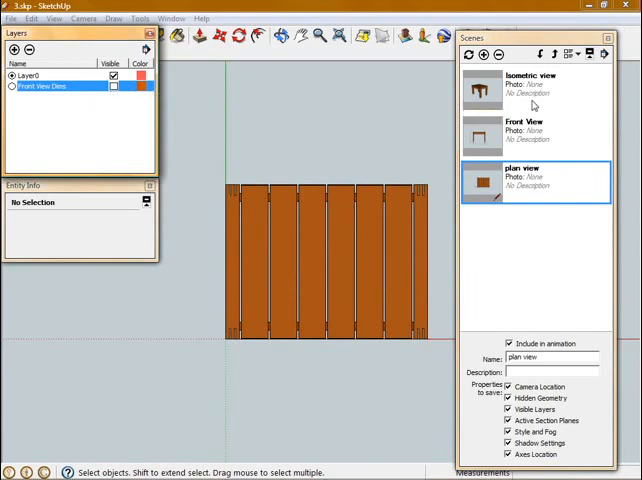
pyautogui.click(470, 54)
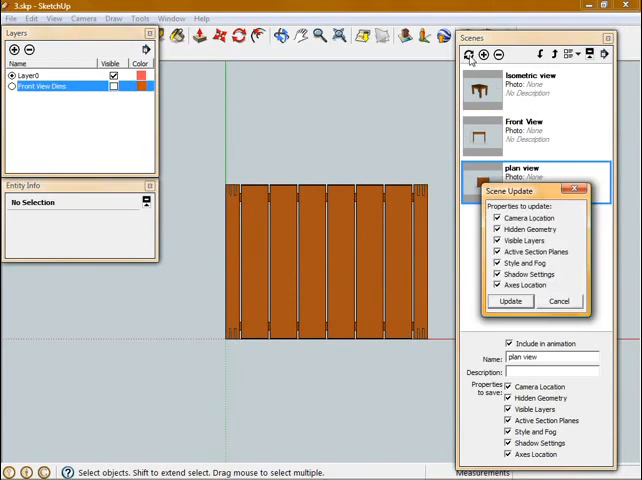
pyautogui.click(500, 218)
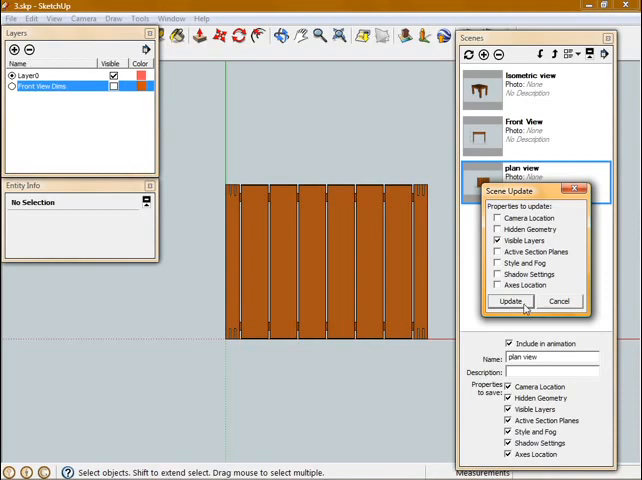
pyautogui.click(516, 300)
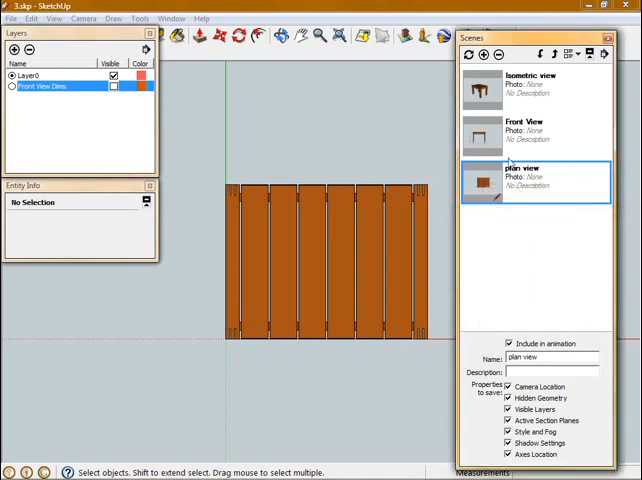
pyautogui.click(536, 136)
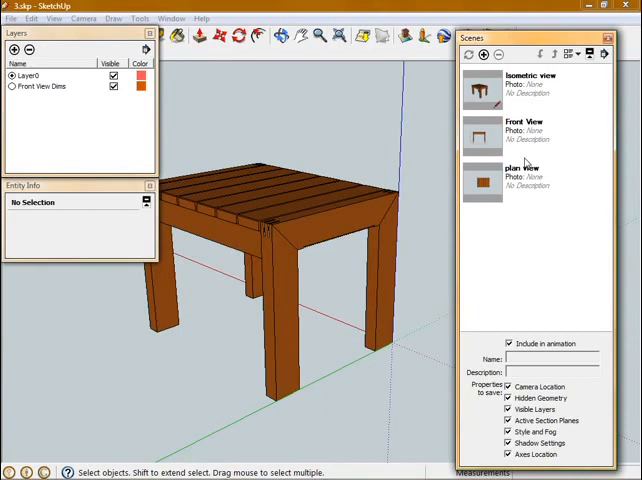
pyautogui.moveTo(524, 276)
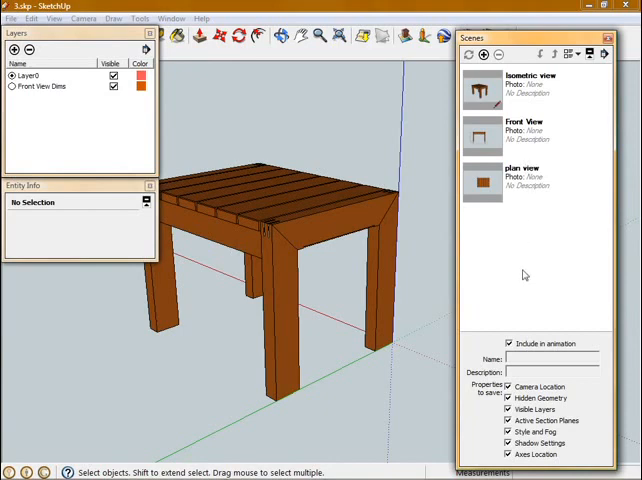